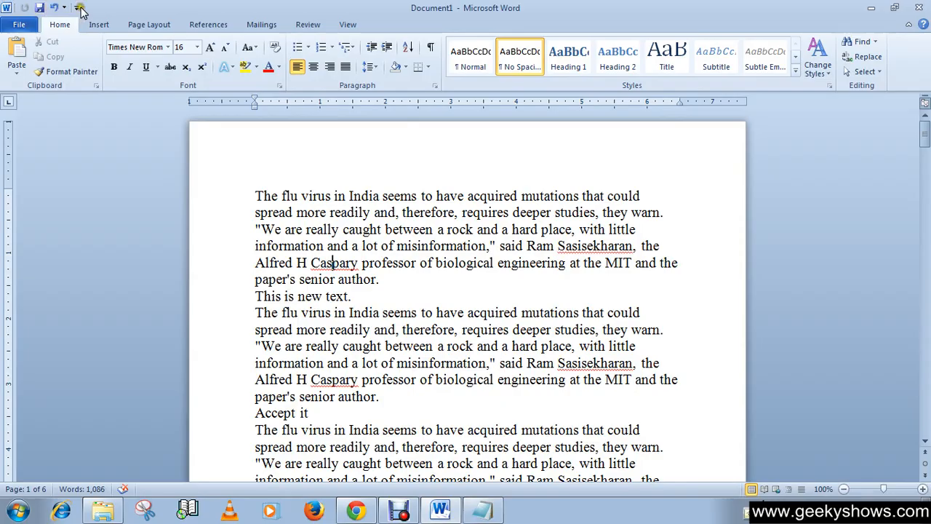
# Open the Word Options dialog from the File menu
pyautogui.click(19, 24)
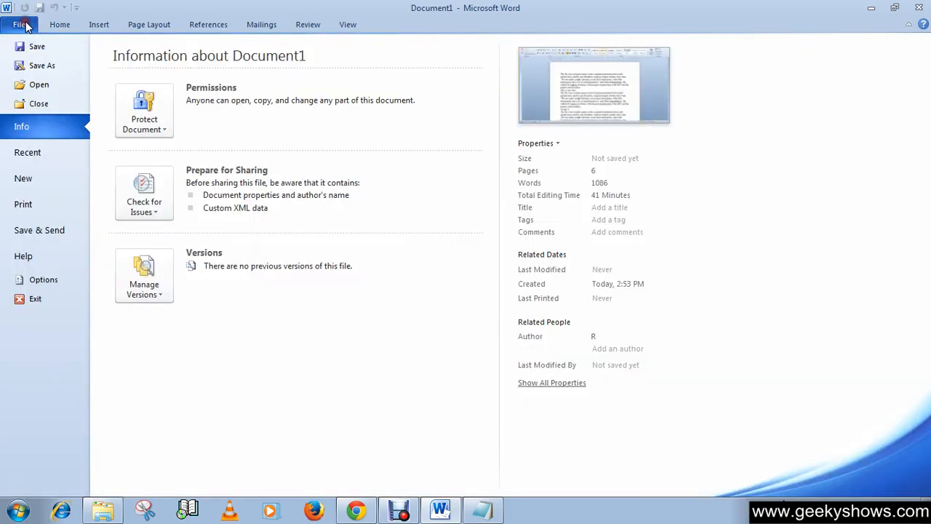
pyautogui.click(44, 279)
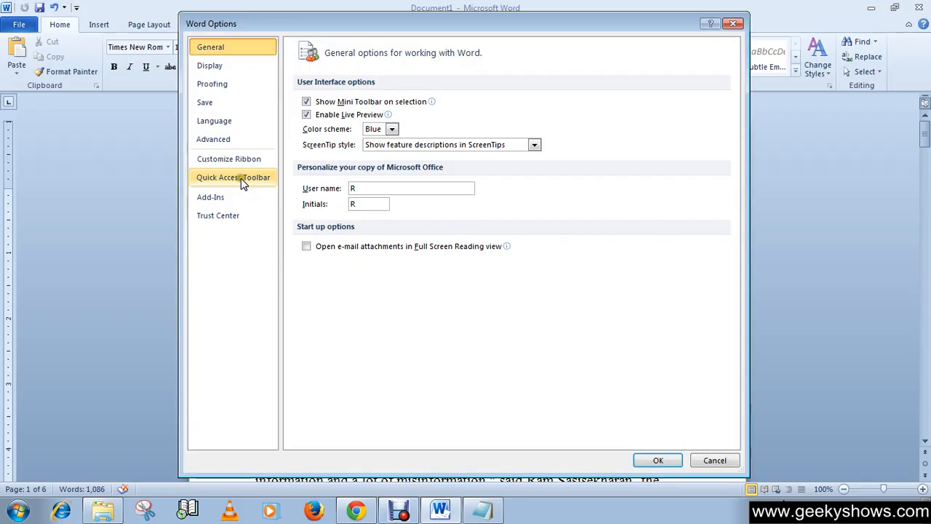
# Add a separator and the Font command to the Quick Access Toolbar list
pyautogui.click(233, 177)
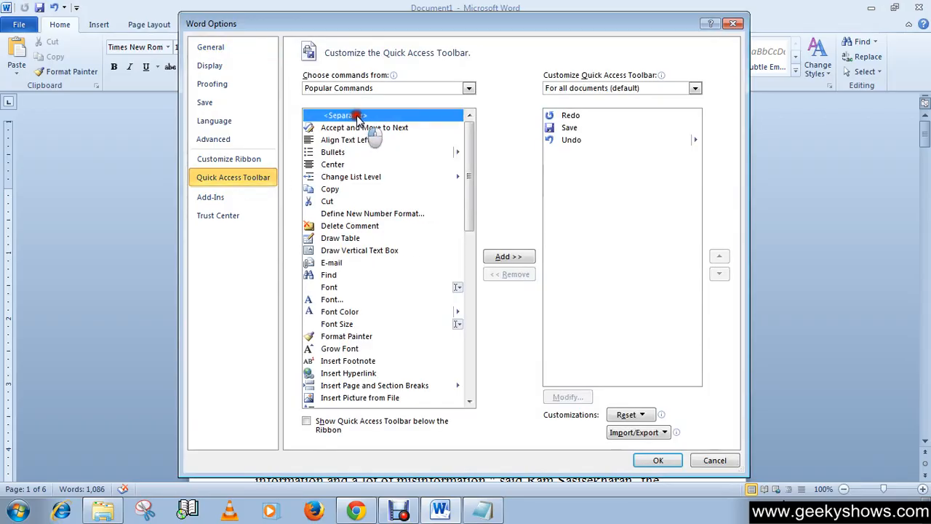
pyautogui.moveTo(509, 256)
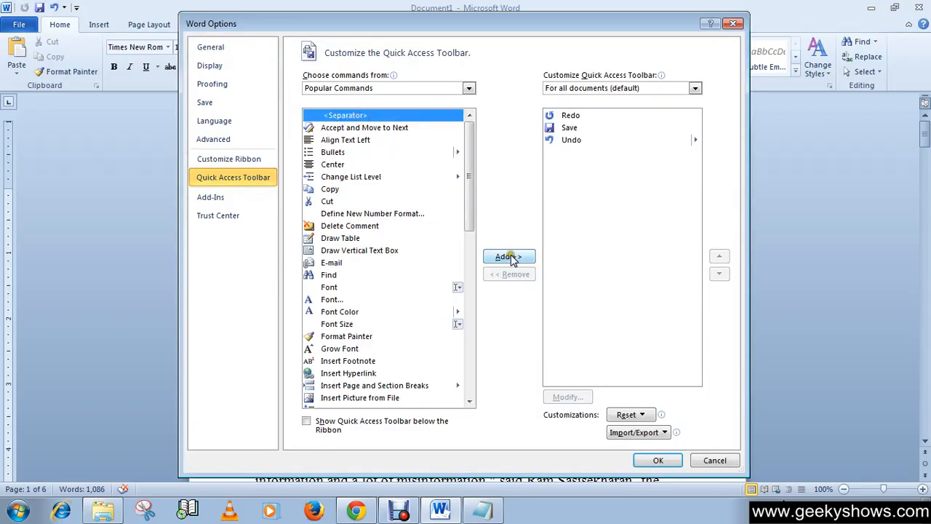
pyautogui.click(509, 256)
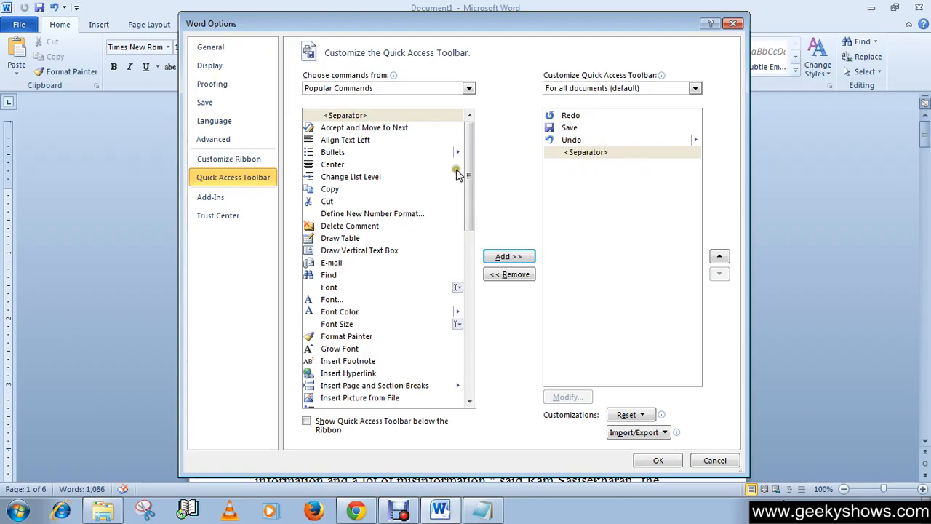
pyautogui.scroll(-3)
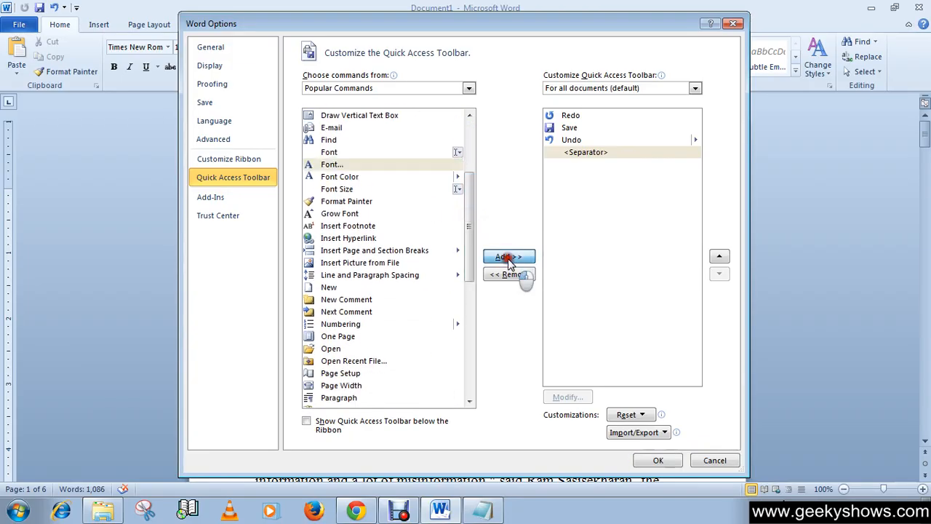
pyautogui.click(509, 256)
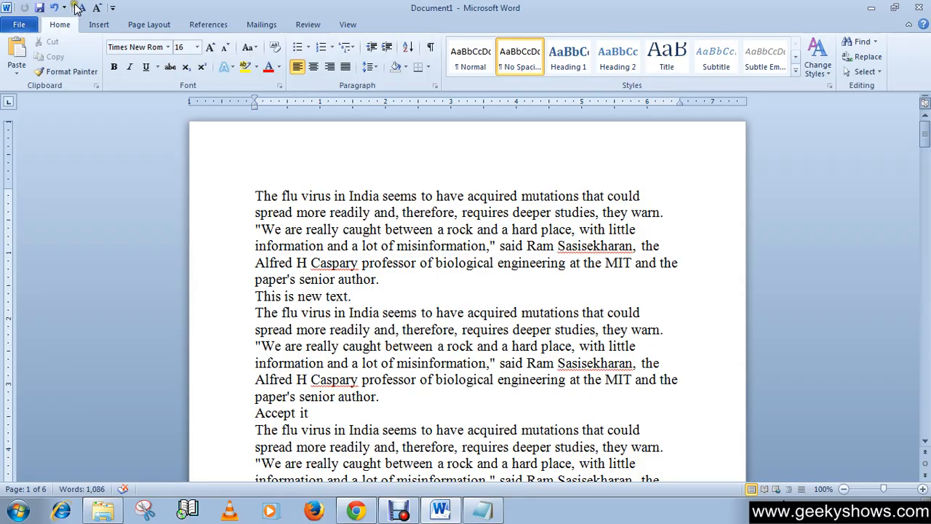
pyautogui.moveTo(73, 12)
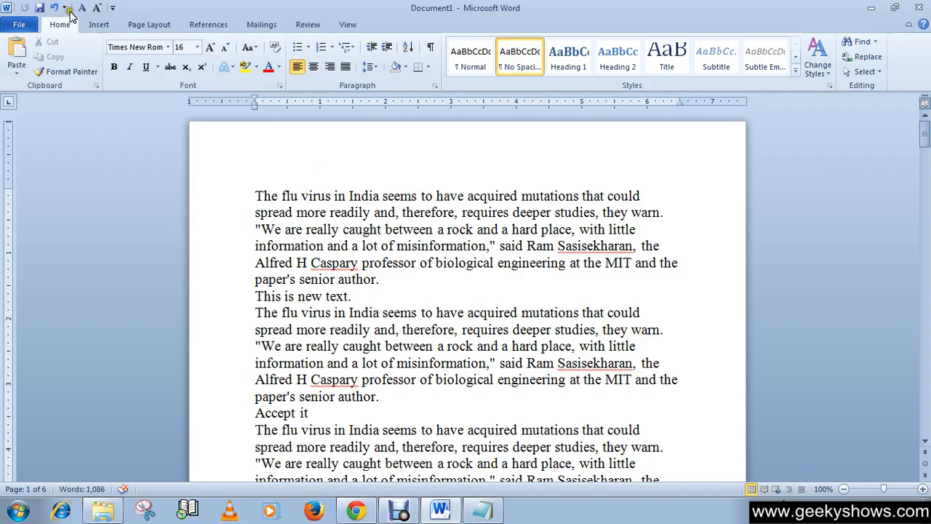
# Remove the separator from the Quick Access Toolbar and apply the change
pyautogui.click(18, 23)
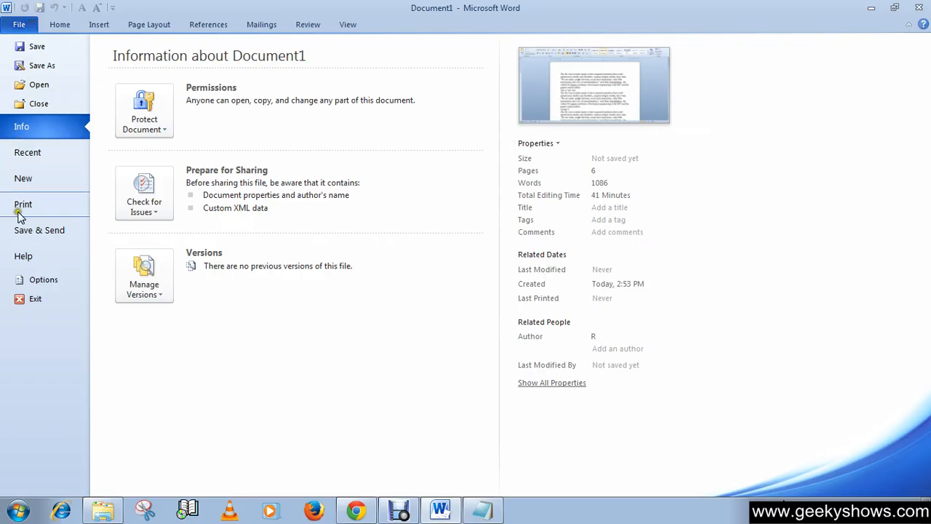
pyautogui.click(44, 279)
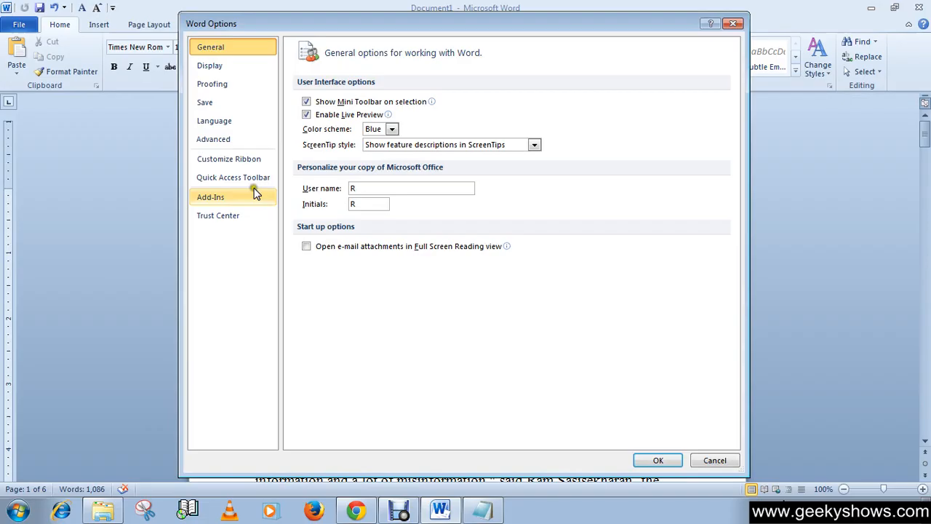
pyautogui.click(233, 178)
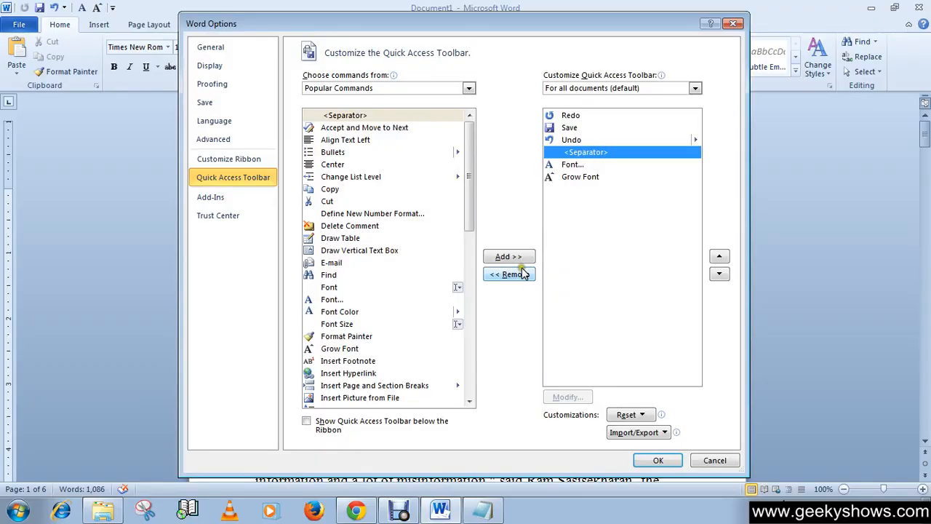
pyautogui.click(510, 273)
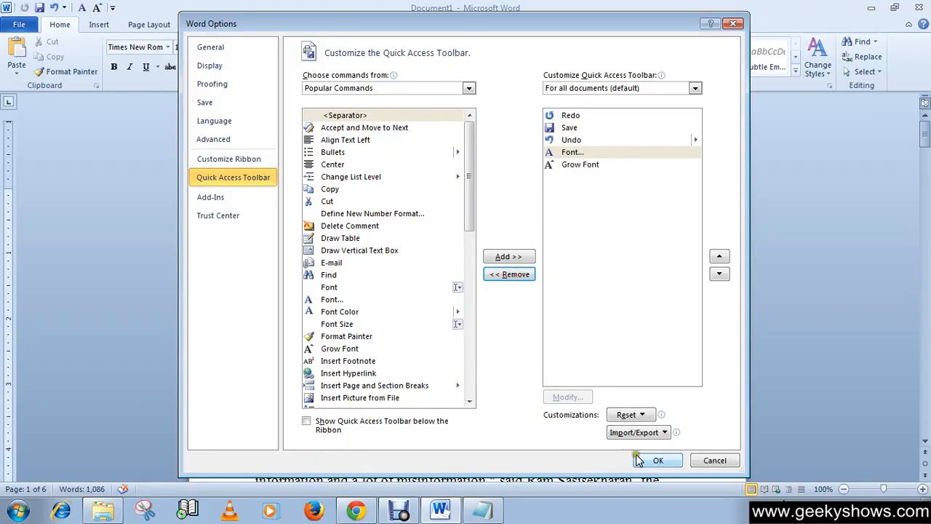
pyautogui.click(658, 460)
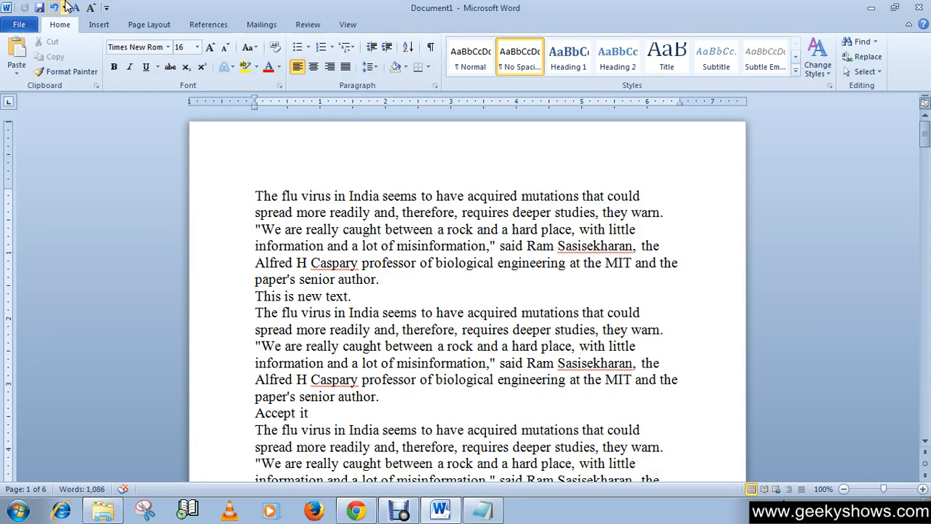